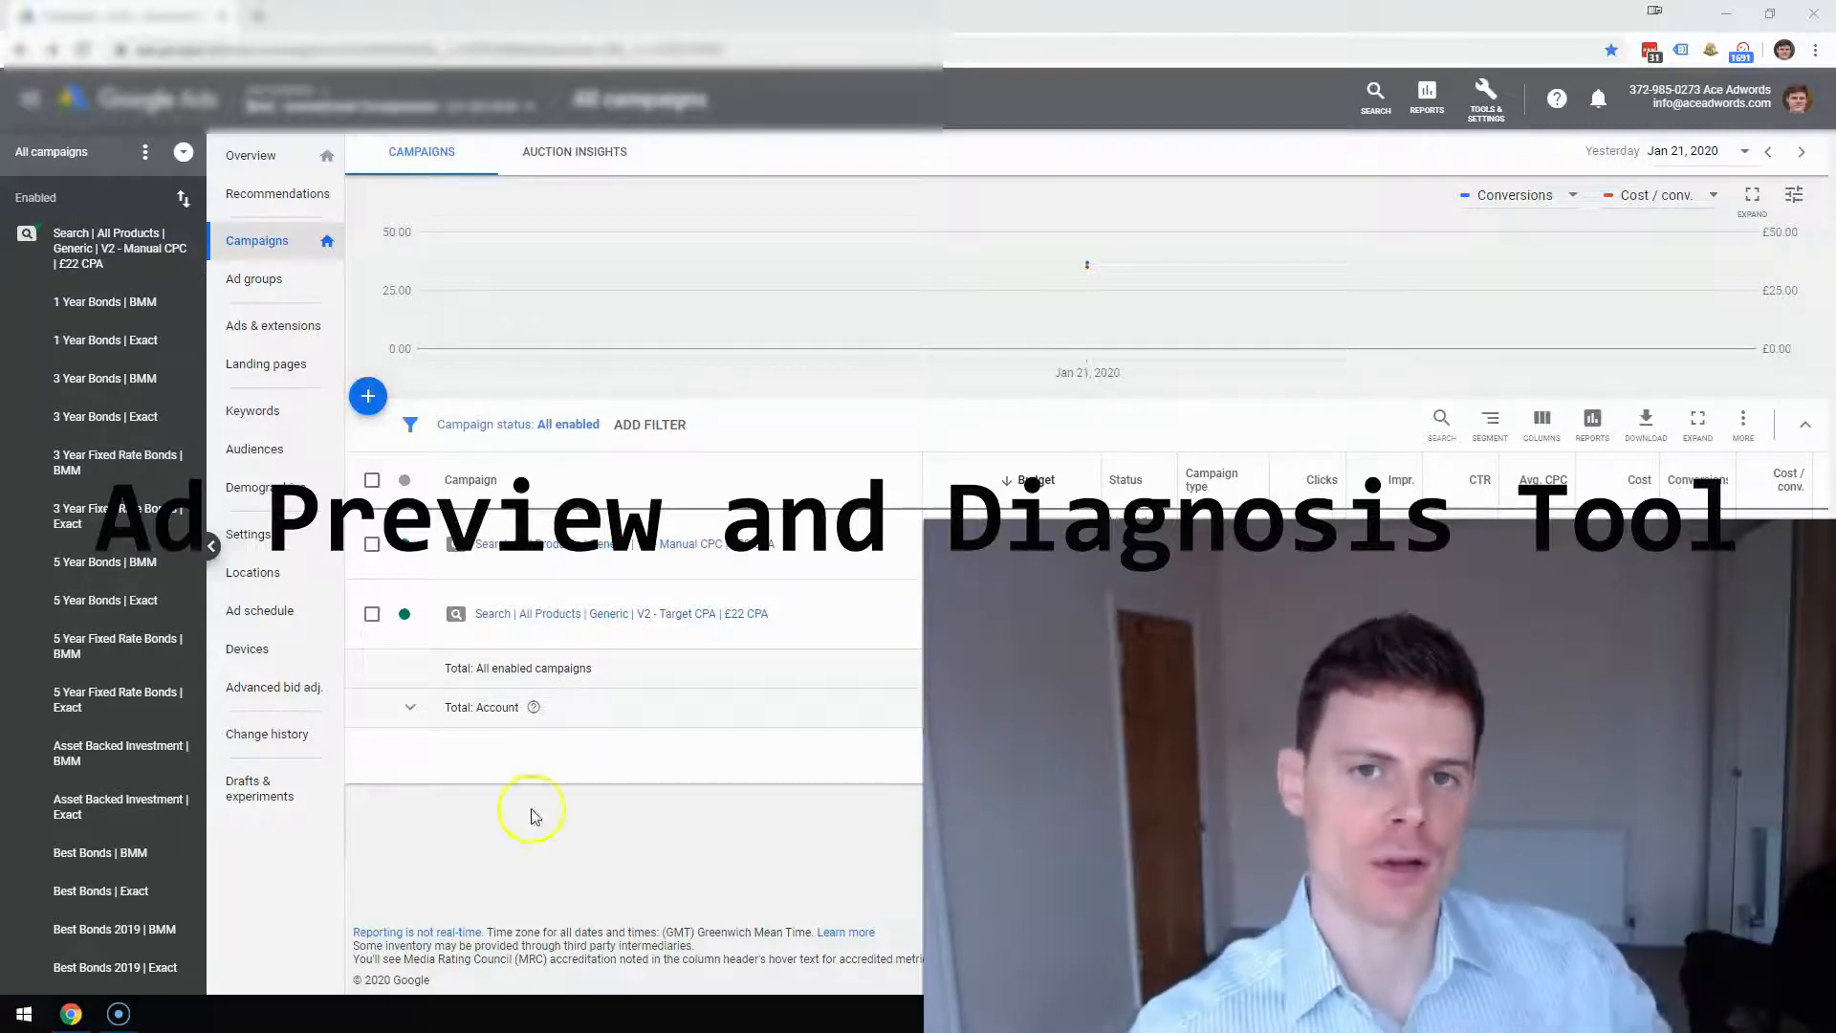
From Tools & Settings, bring up link options for Ad Preview and Diagnosis under Planning.
click(1484, 98)
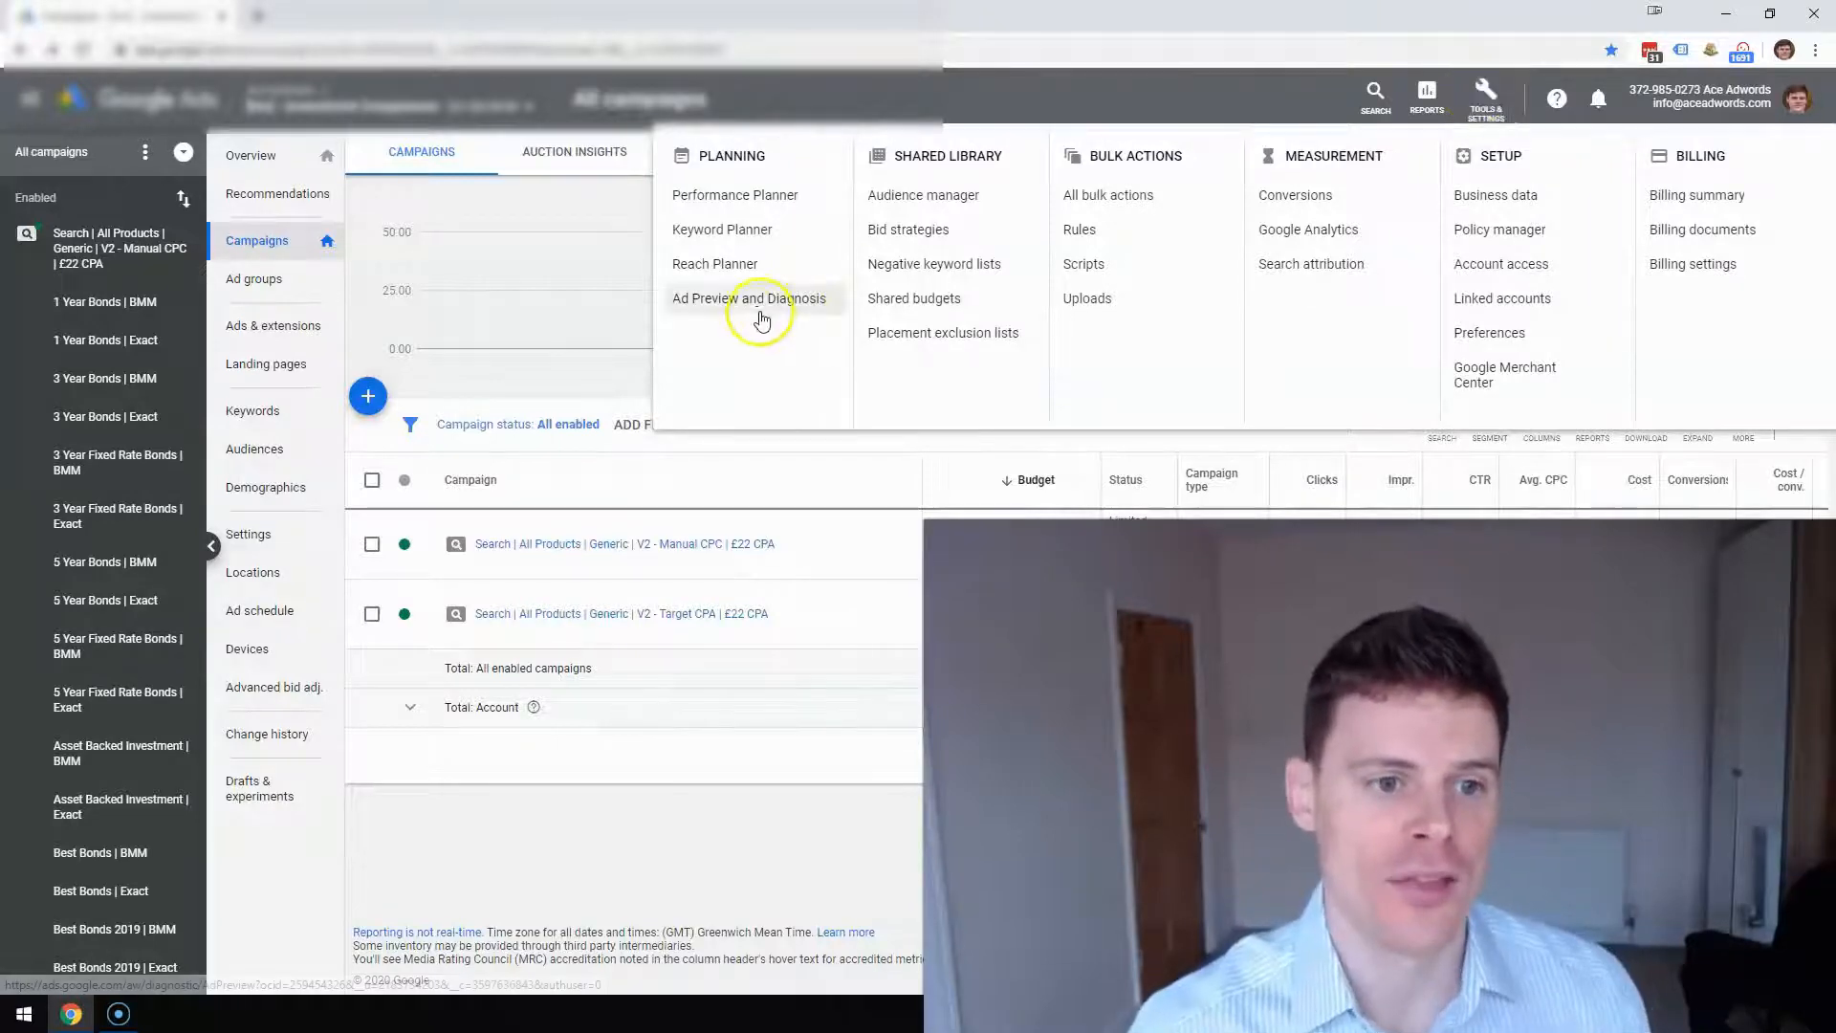
click(754, 299)
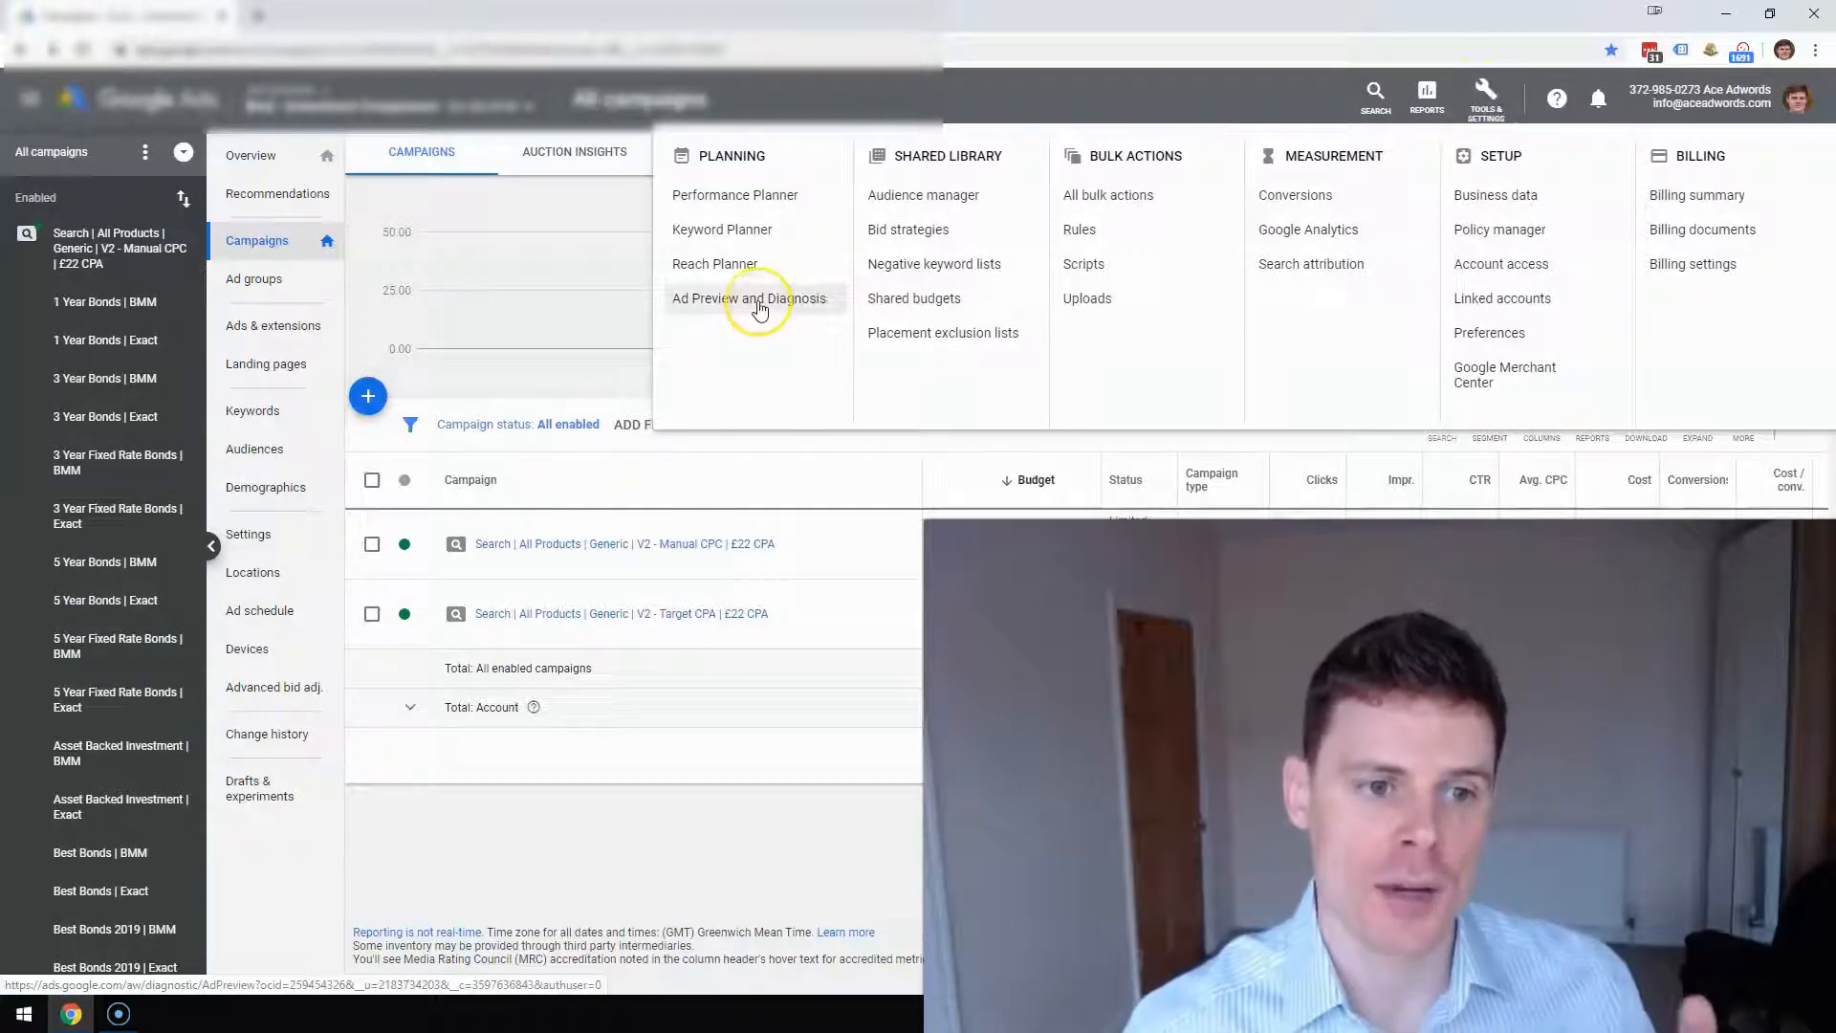
right_click(758, 298)
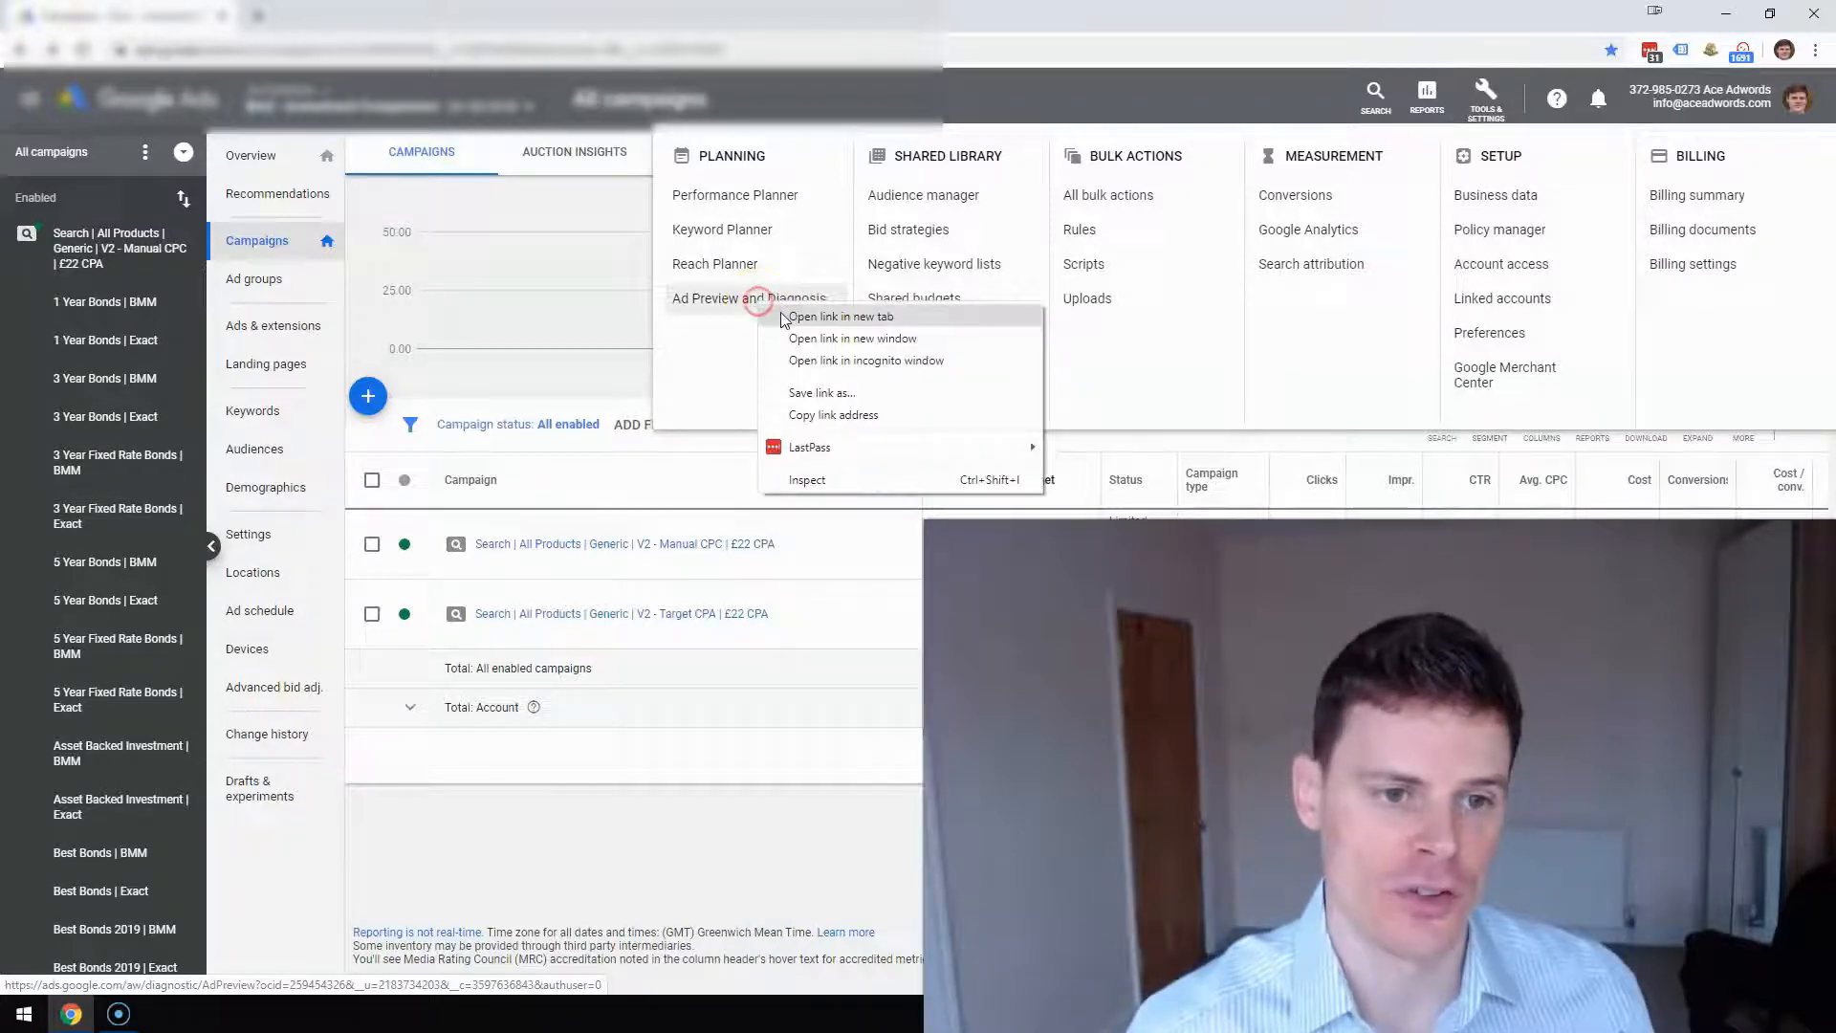
Open Ad Preview and Diagnosis in a new tab and show suggested search terms.
click(840, 315)
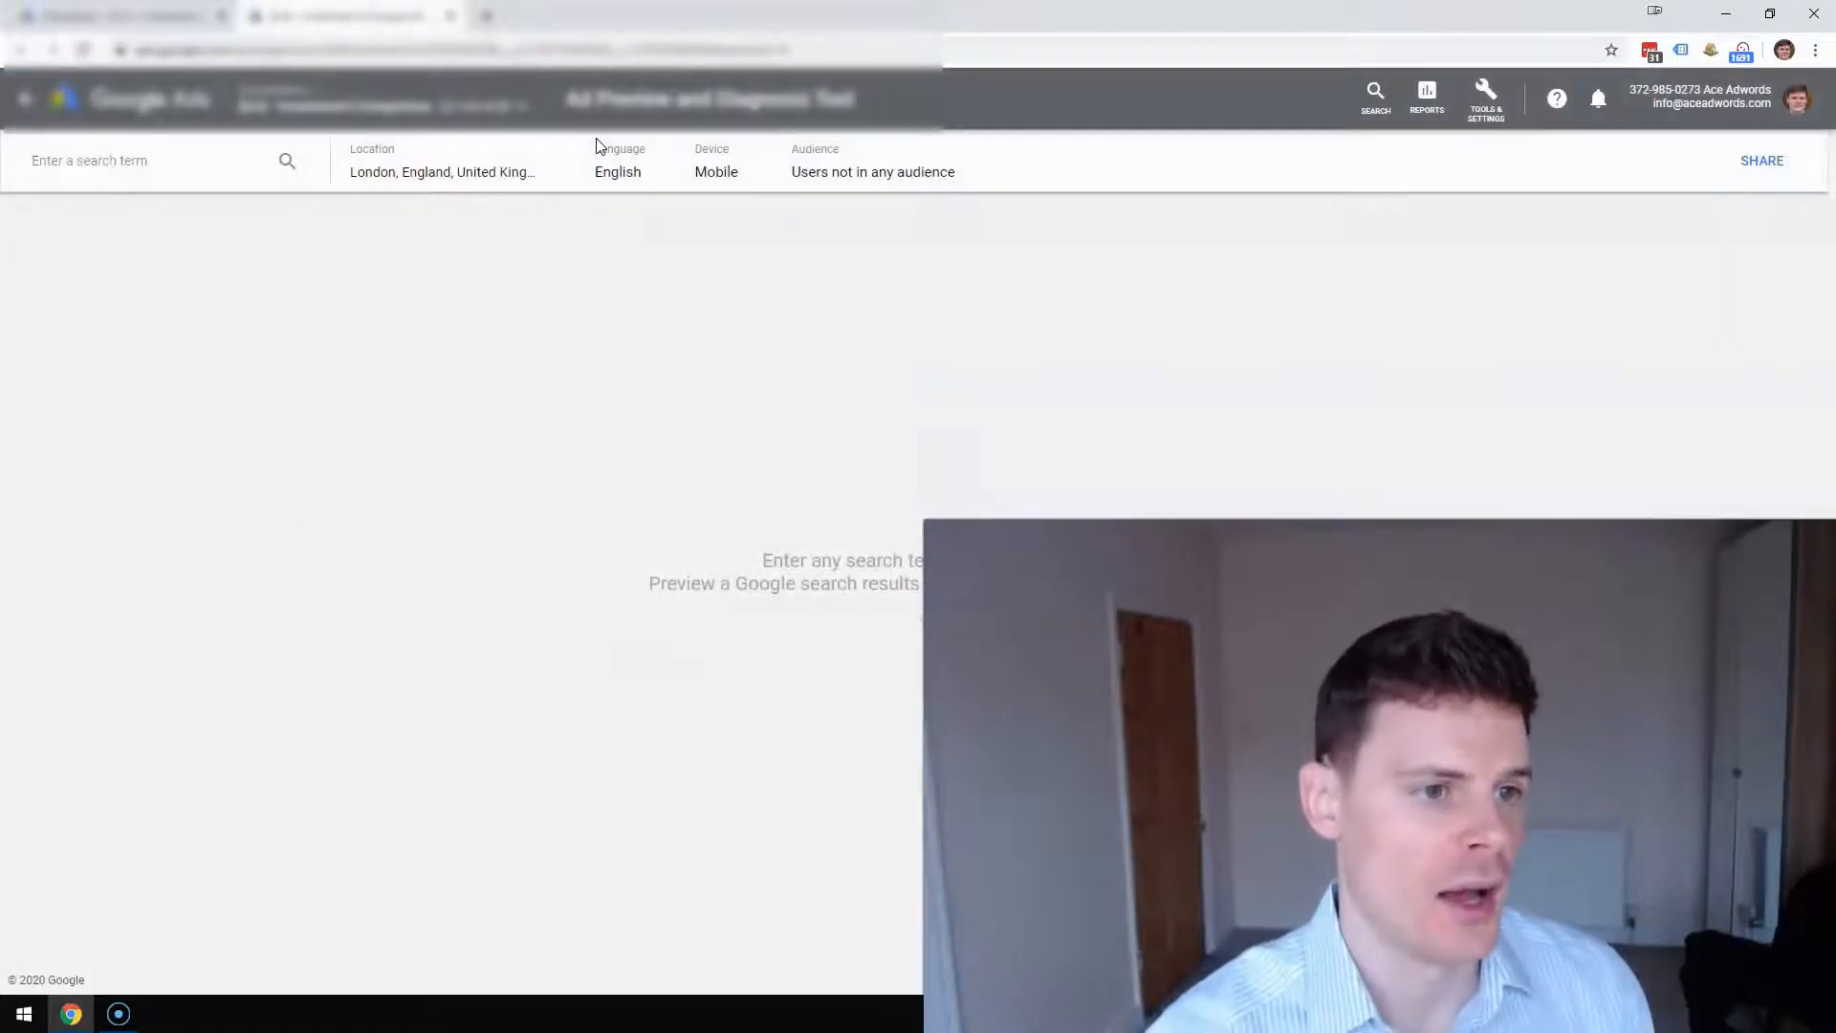
click(164, 161)
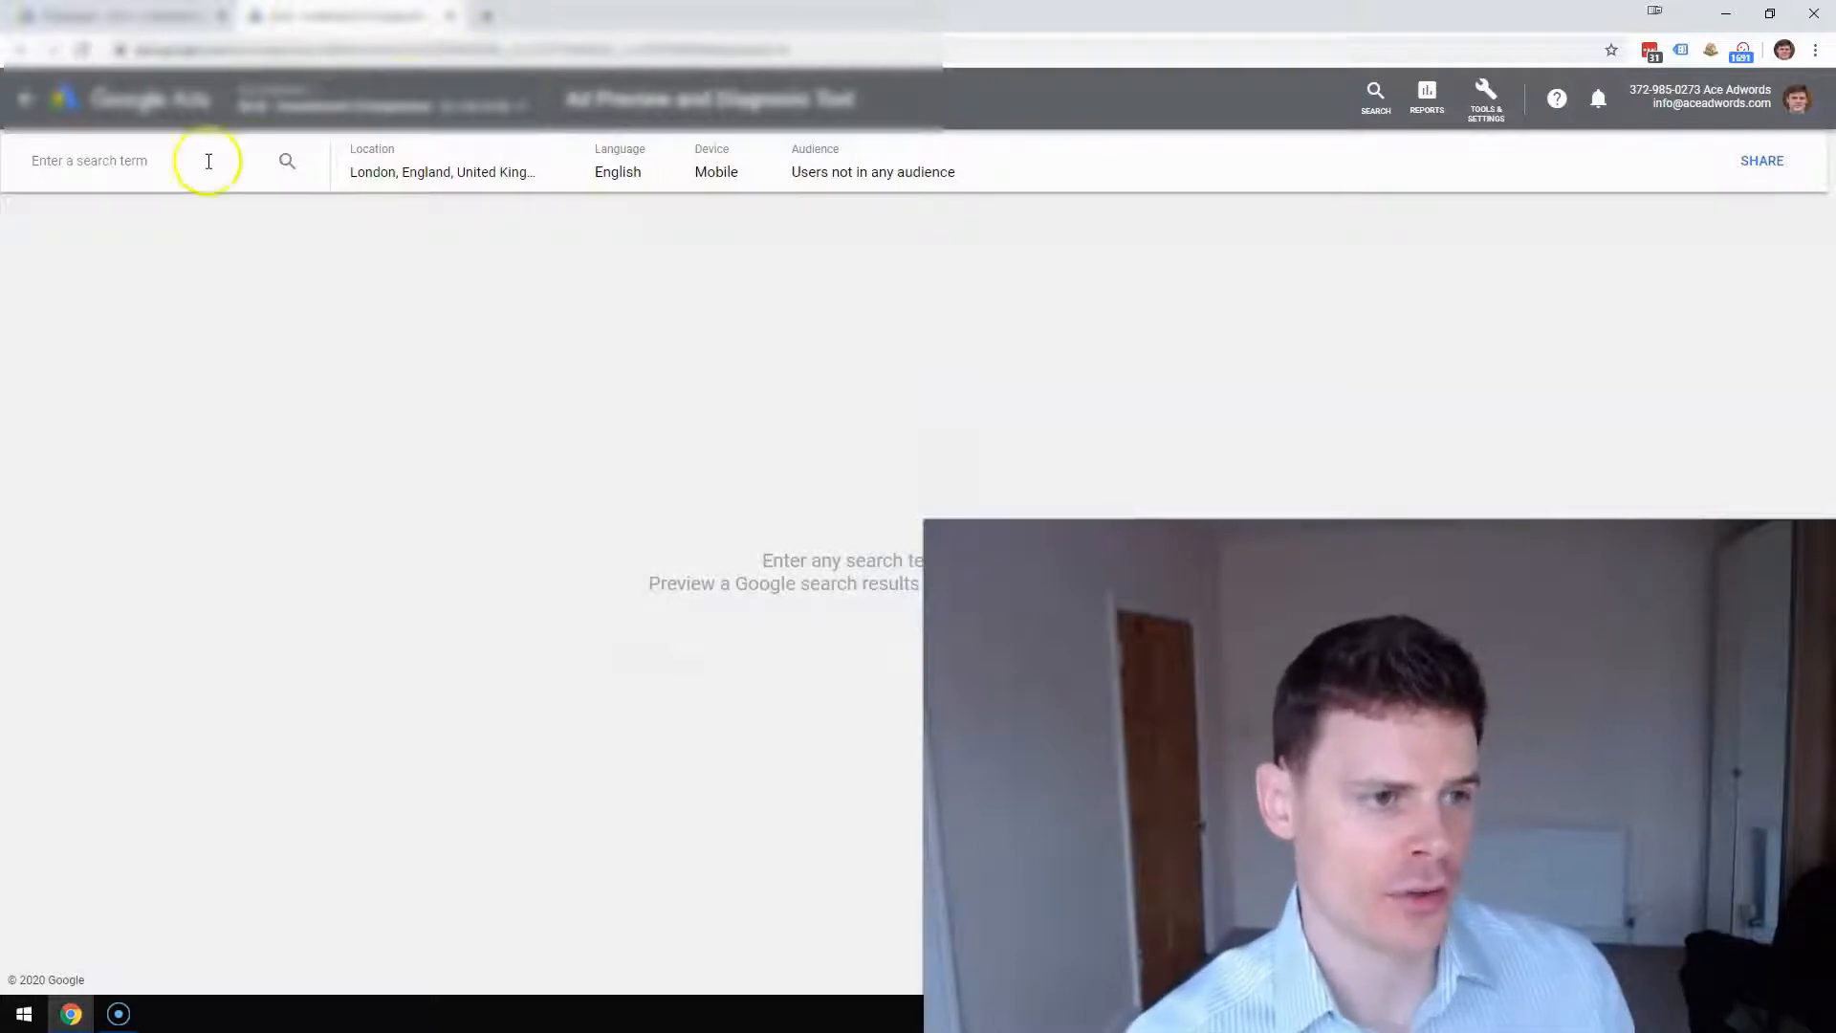
click(117, 161)
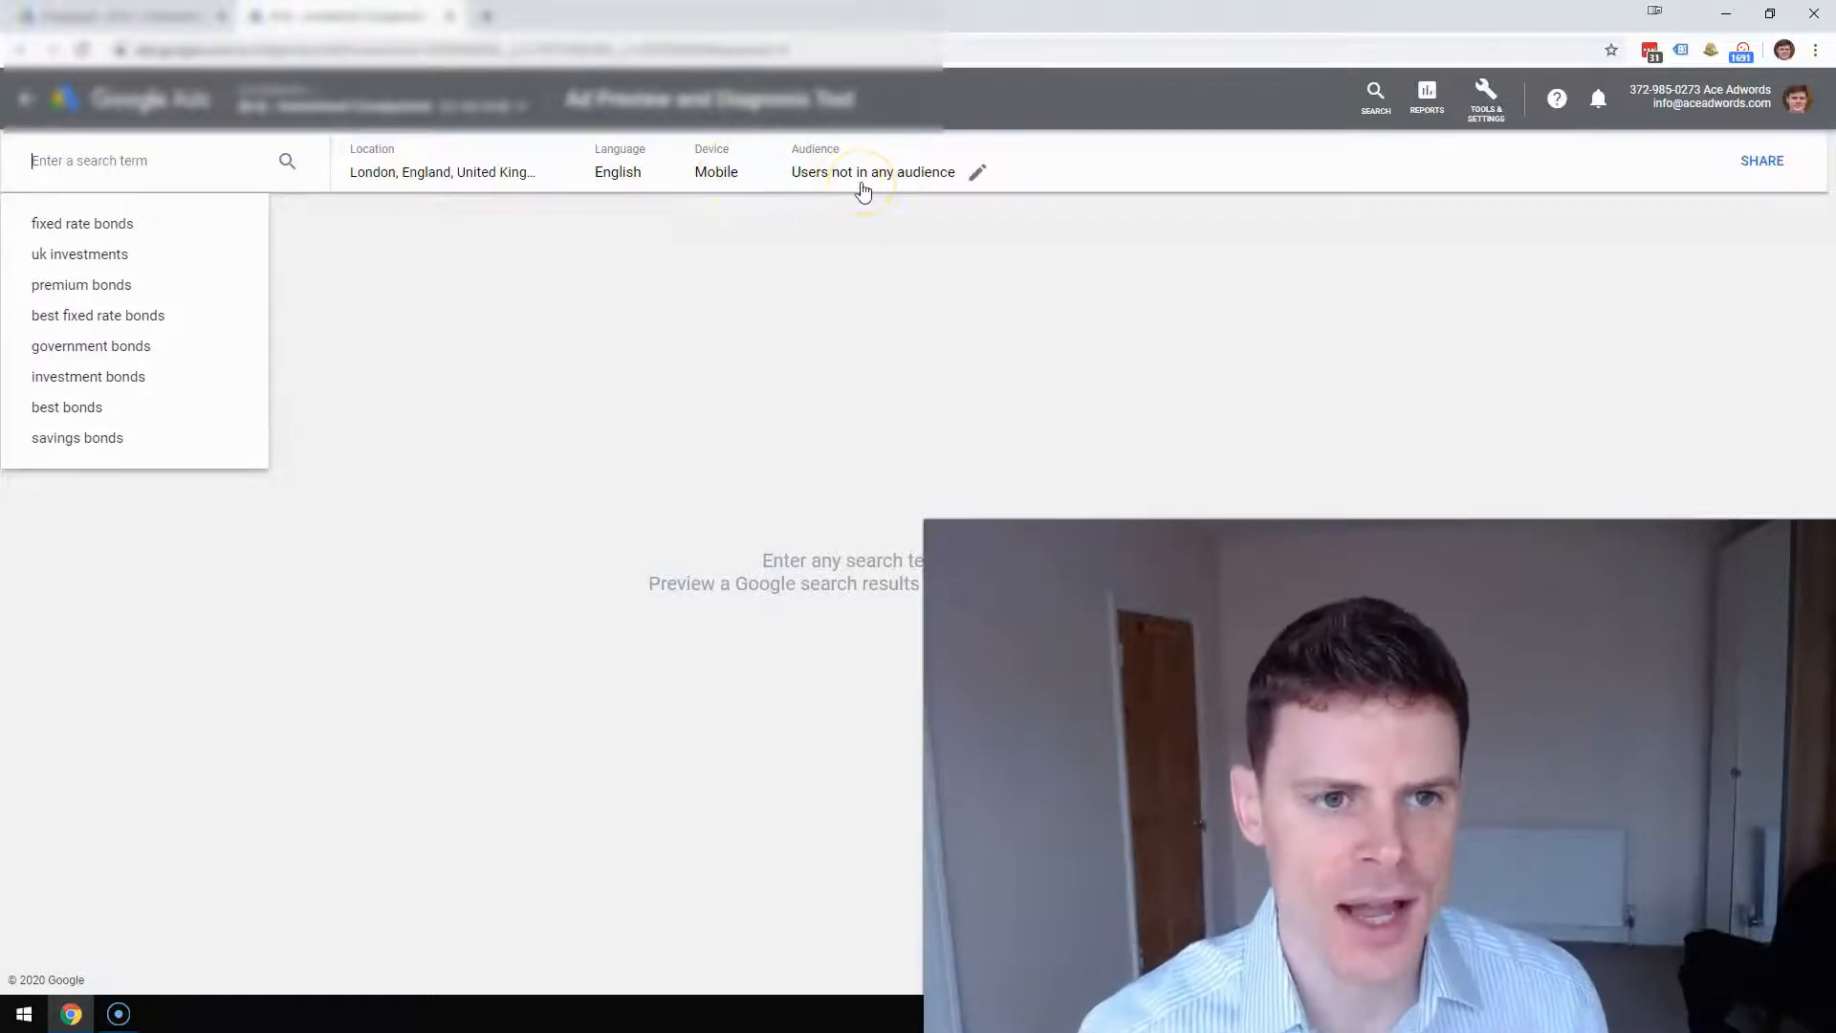
mouse_move(853, 212)
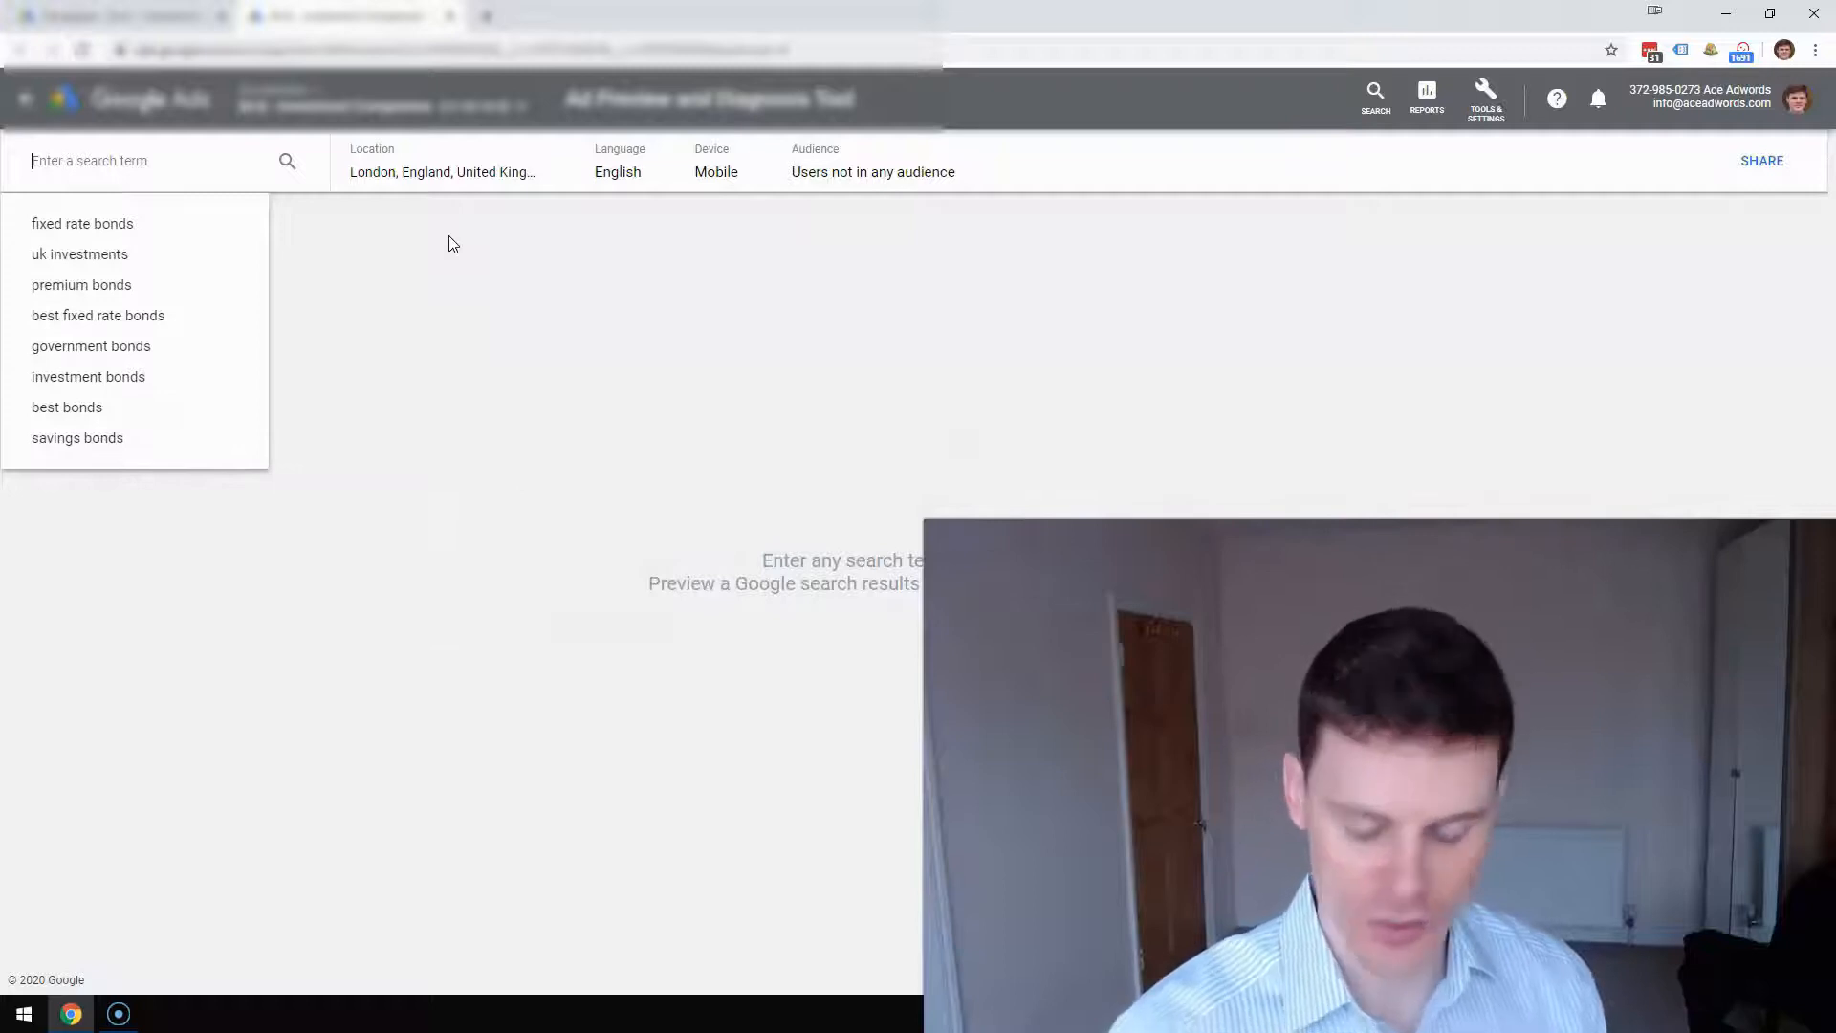
Run the preview for the search term 'investment comparison'.
text(i)
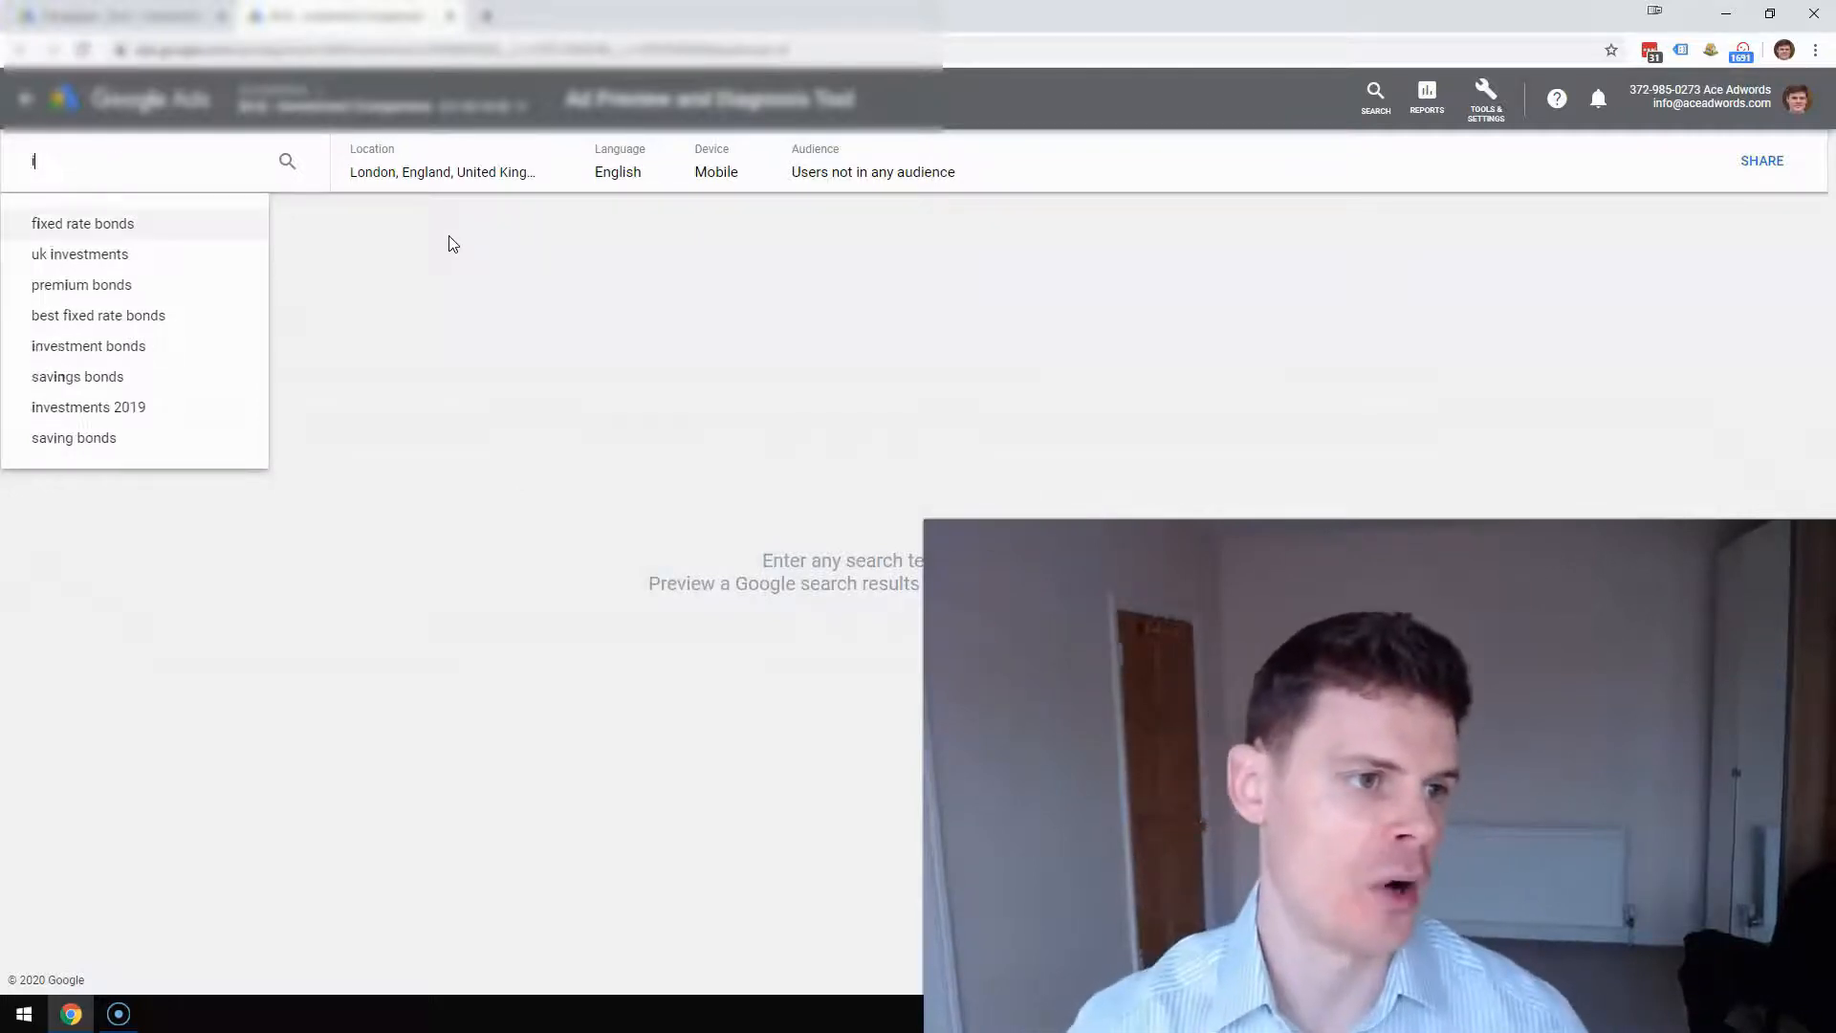
text(investment compariso)
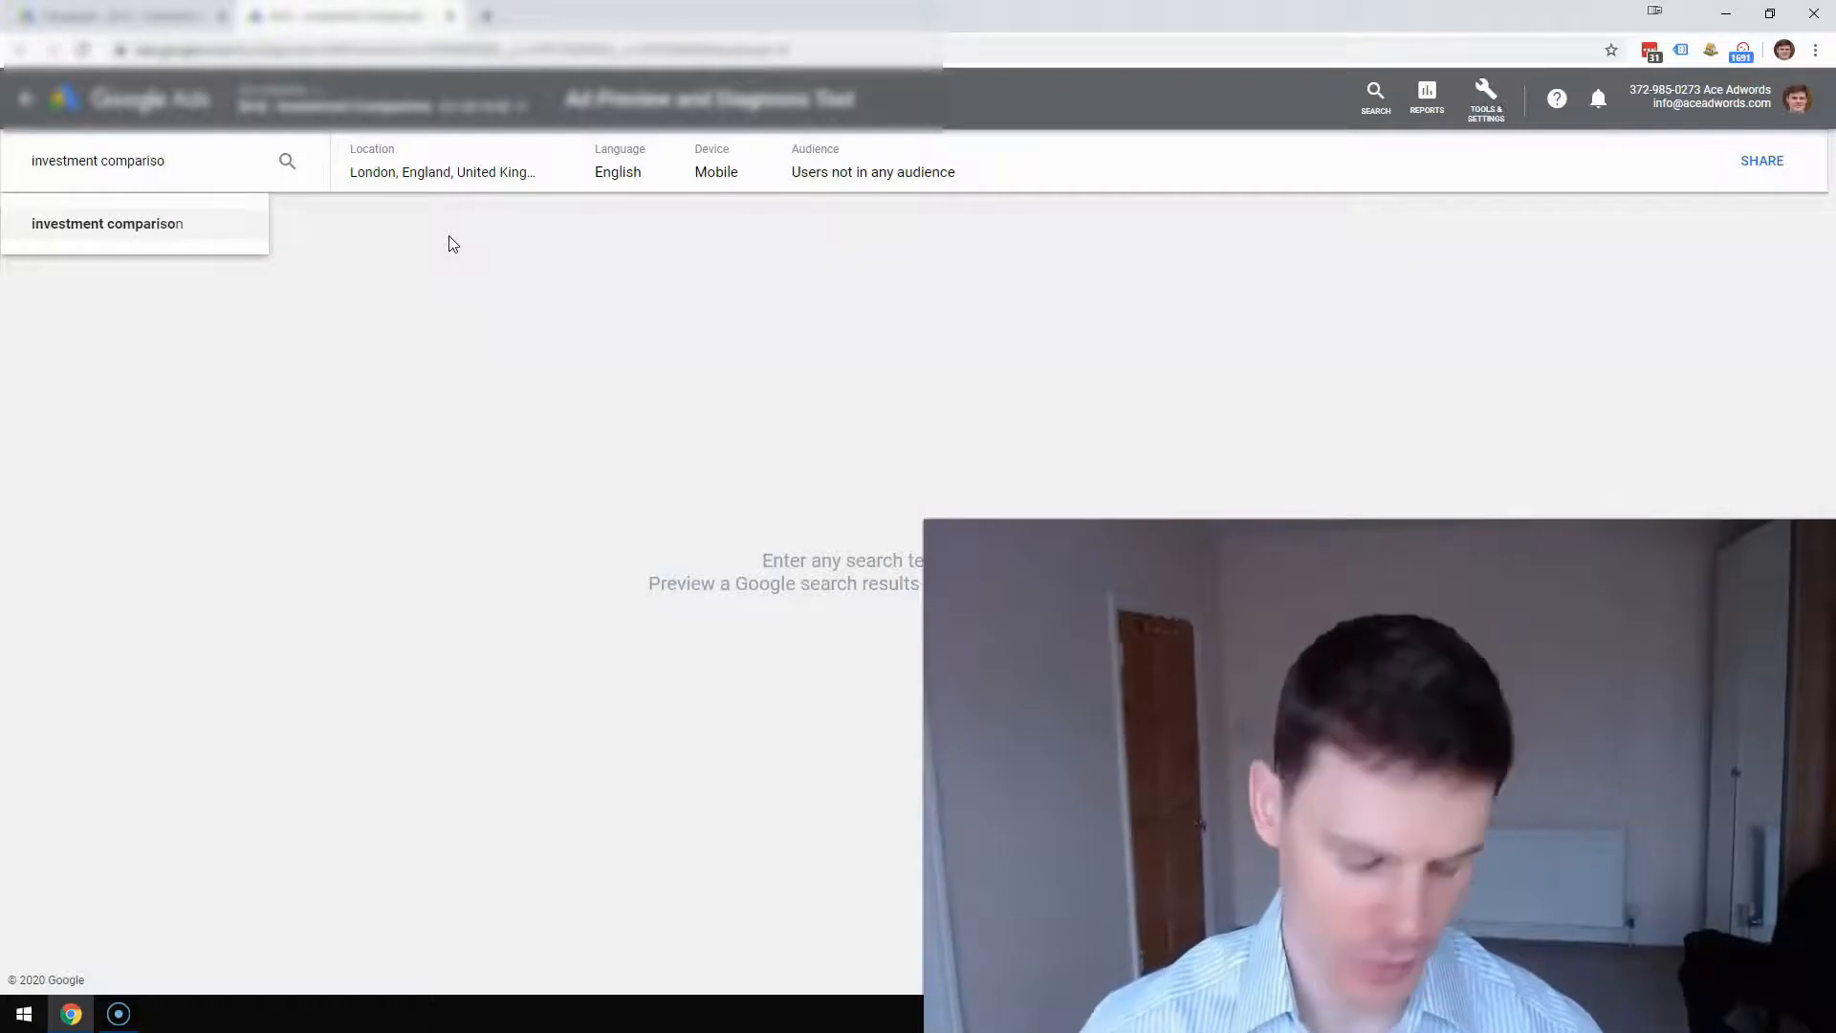
click(107, 224)
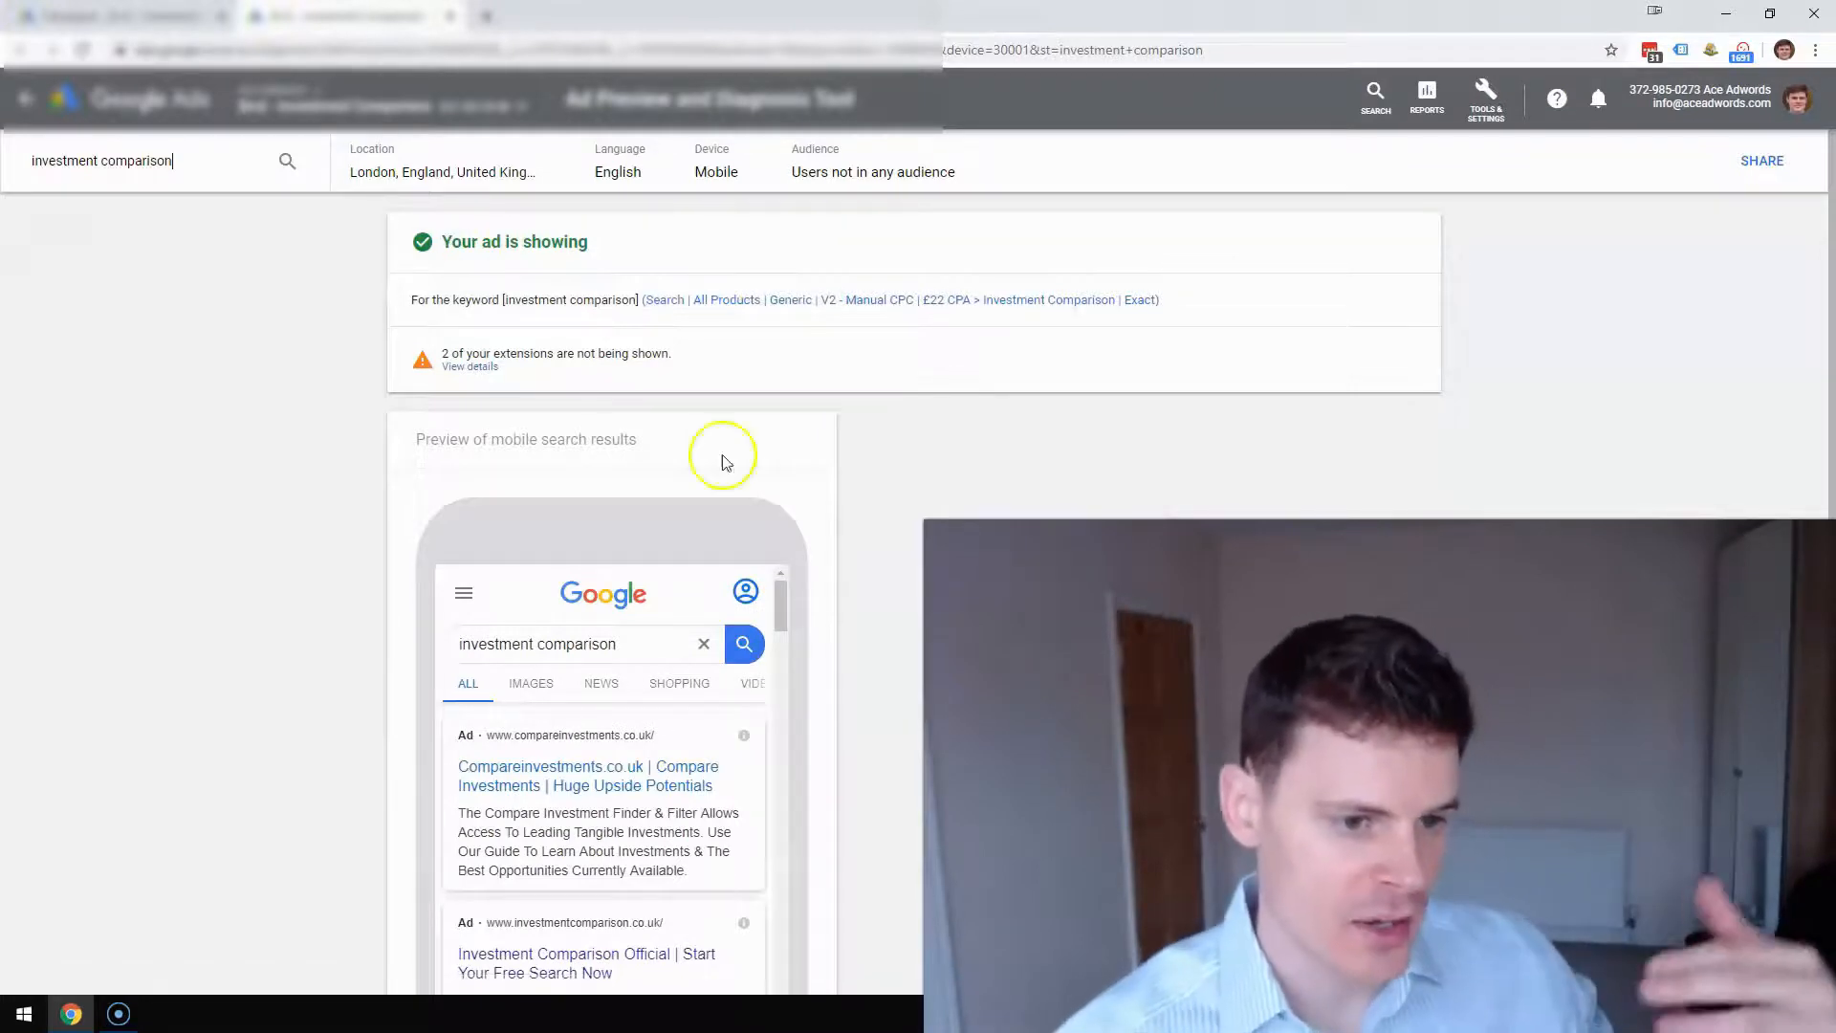
scroll(down, 3)
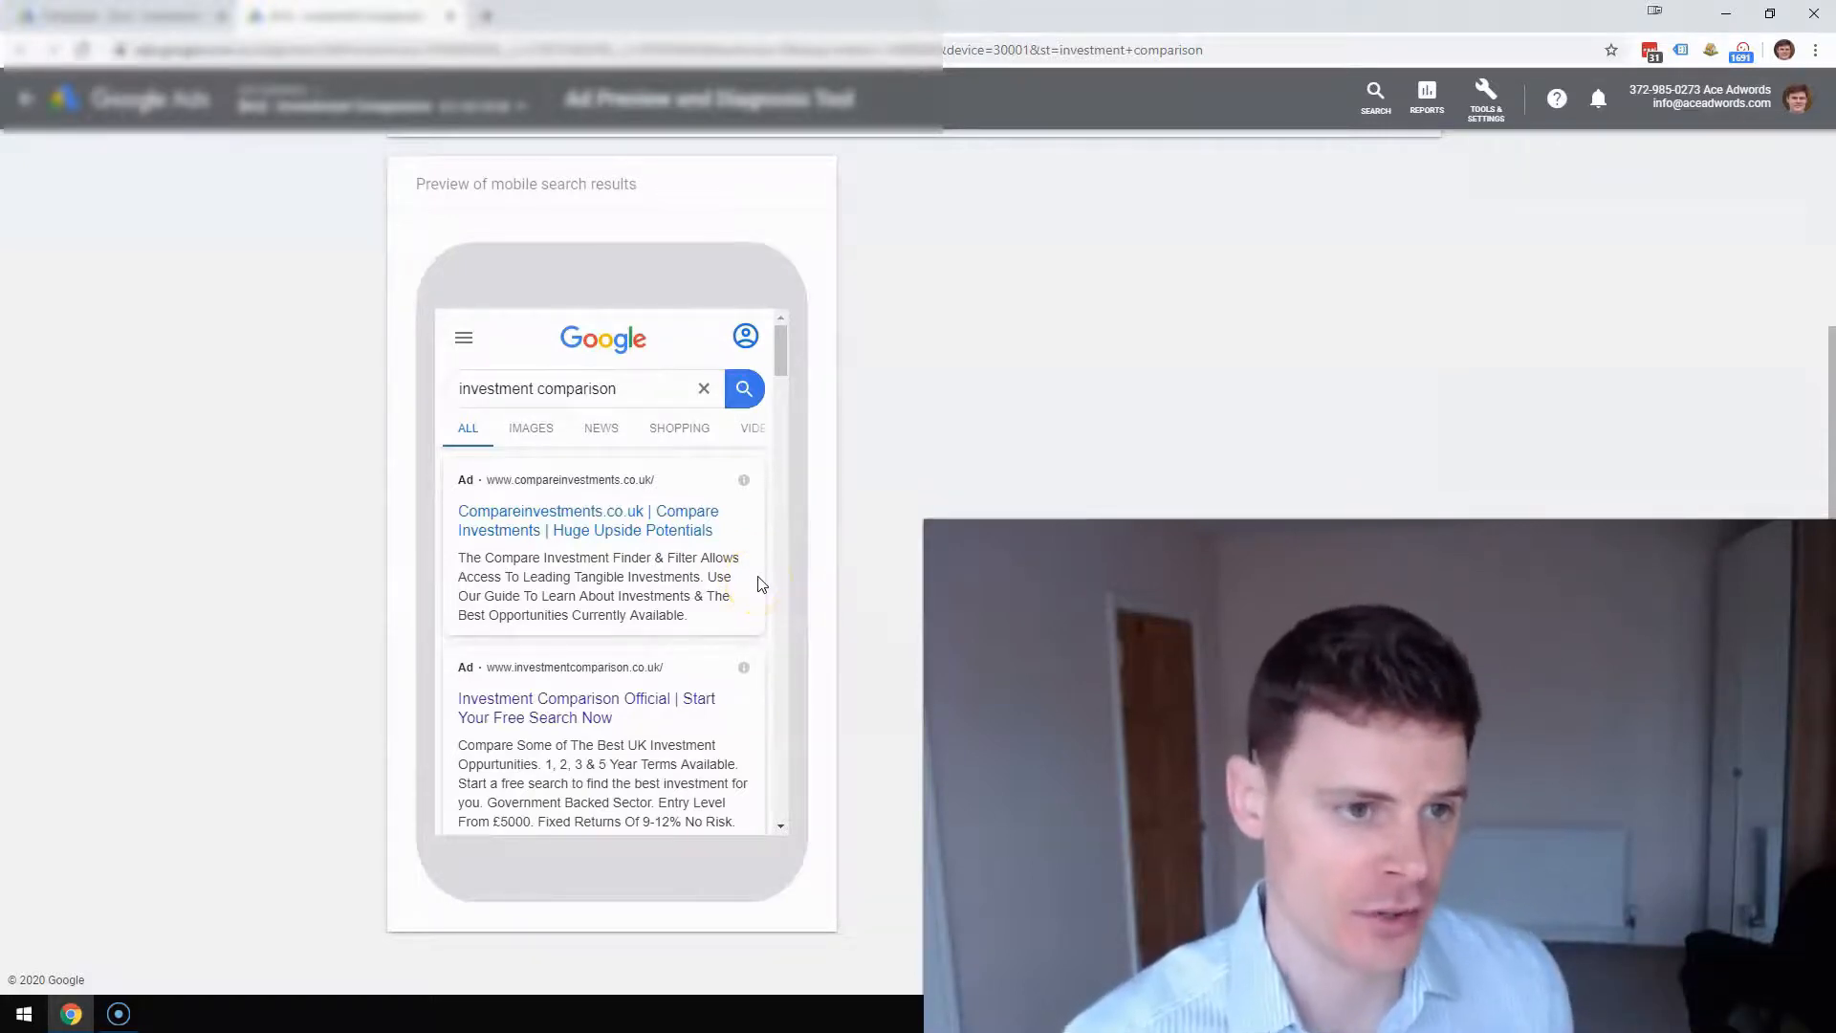
scroll(down, 3)
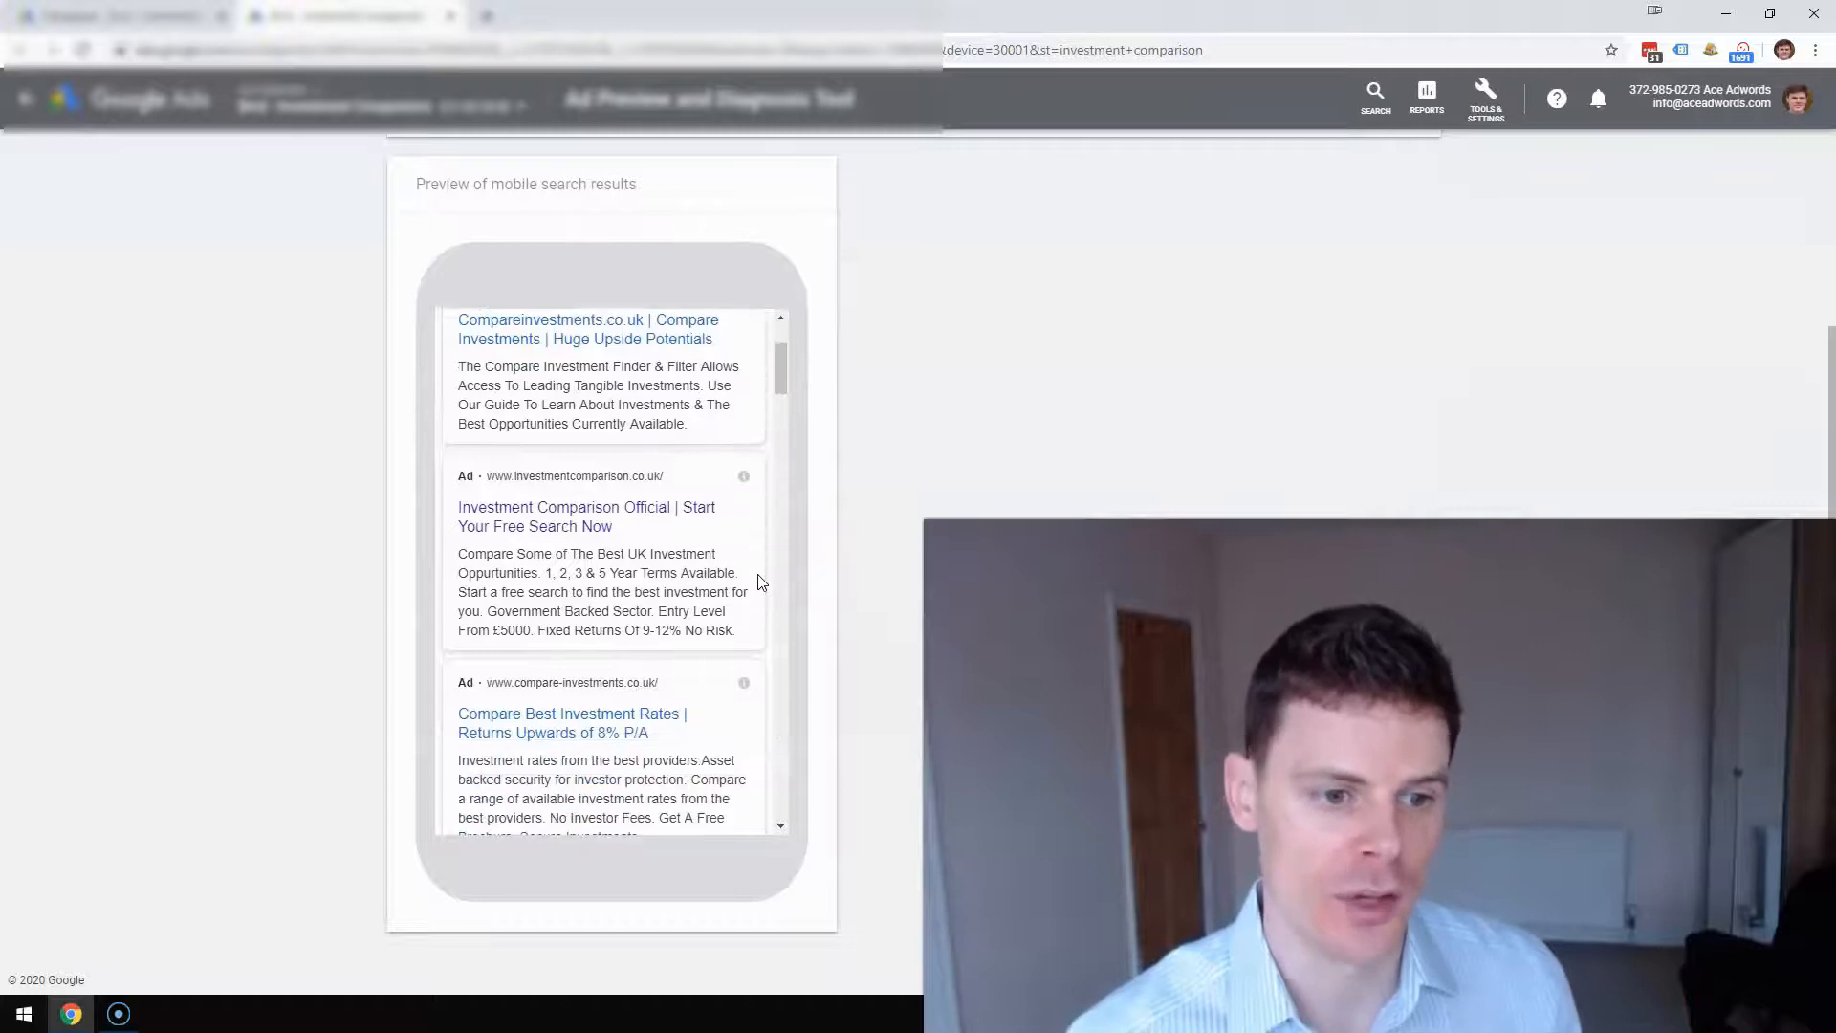
scroll(down, 3)
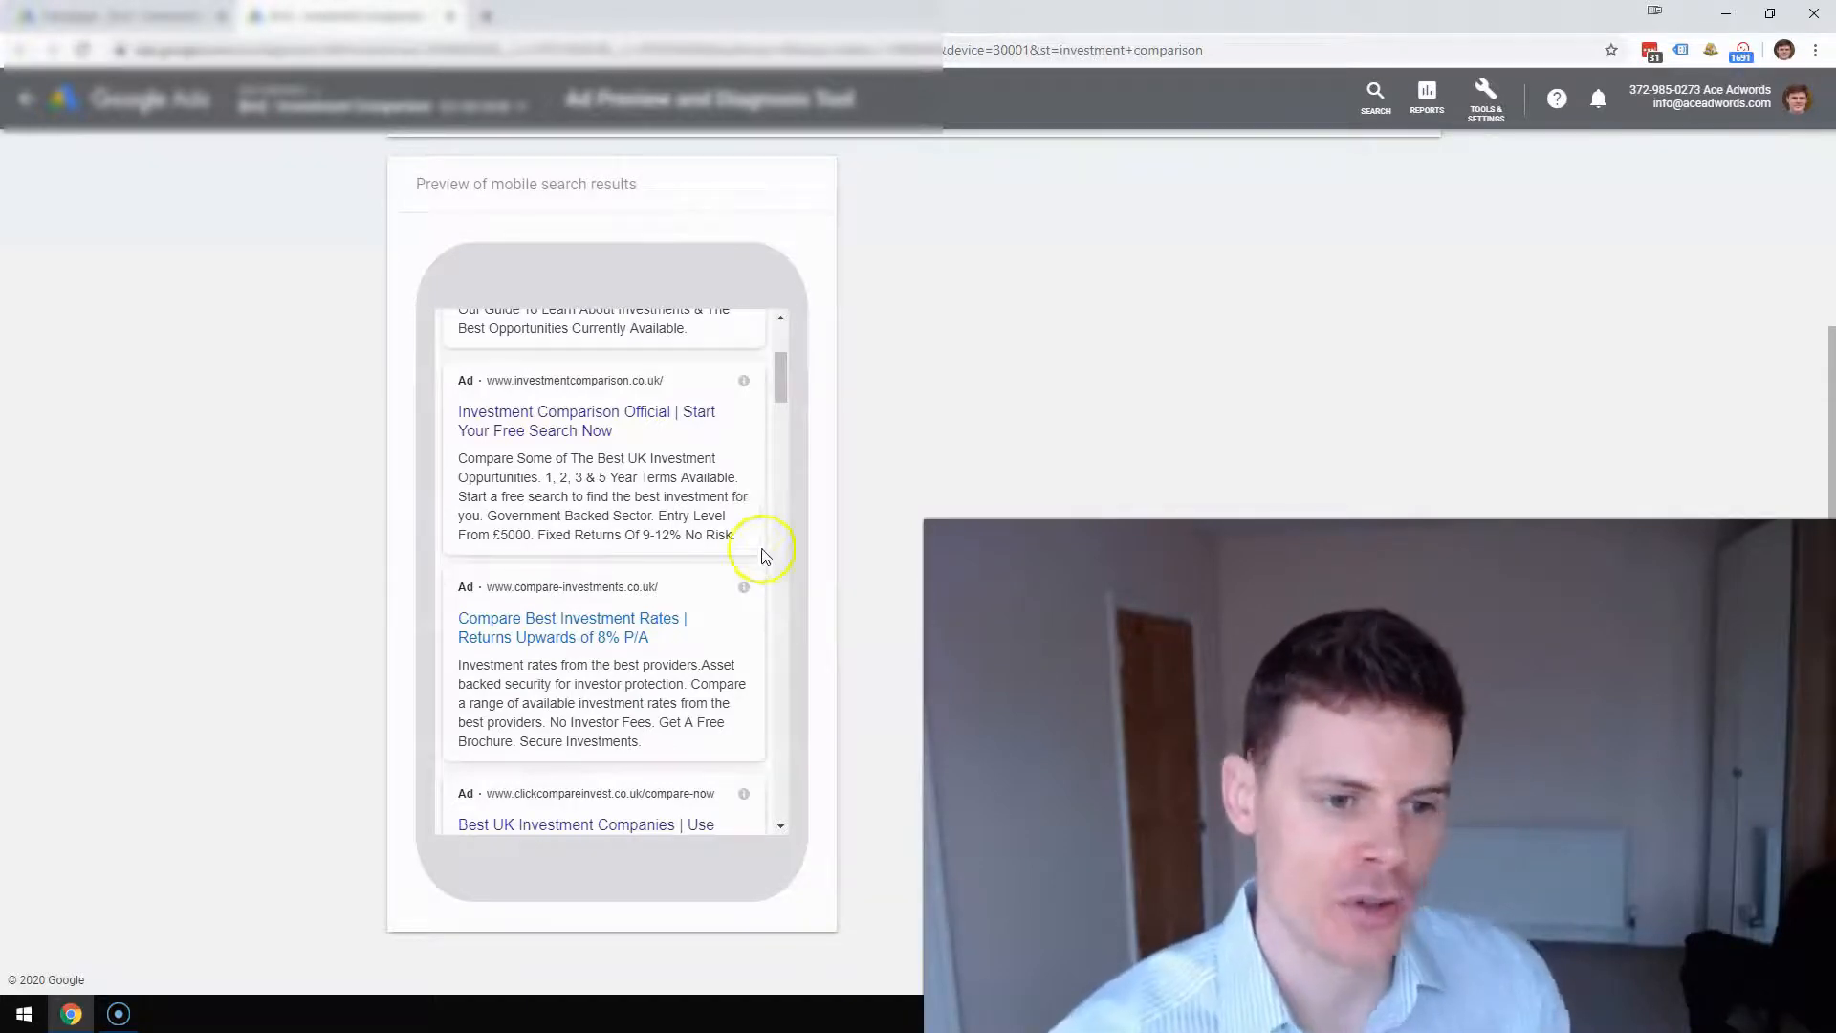
scroll(down, 3)
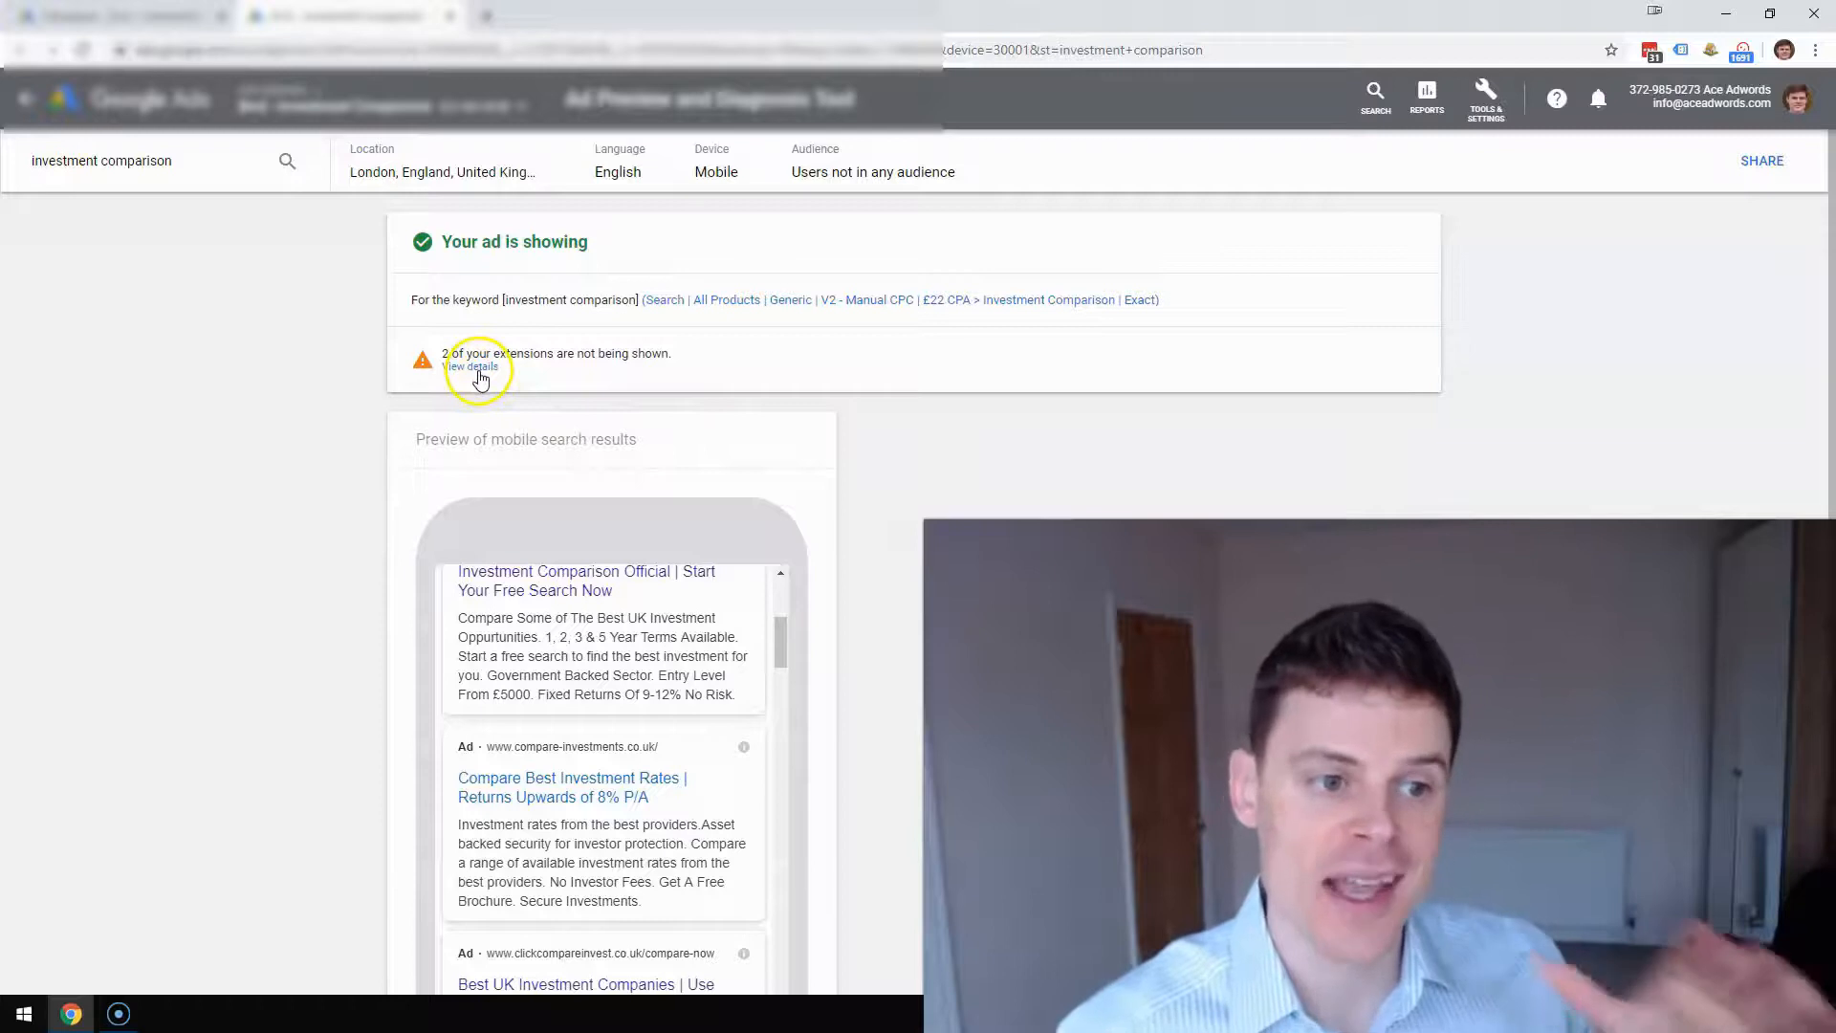
click(473, 367)
text(bond usa)
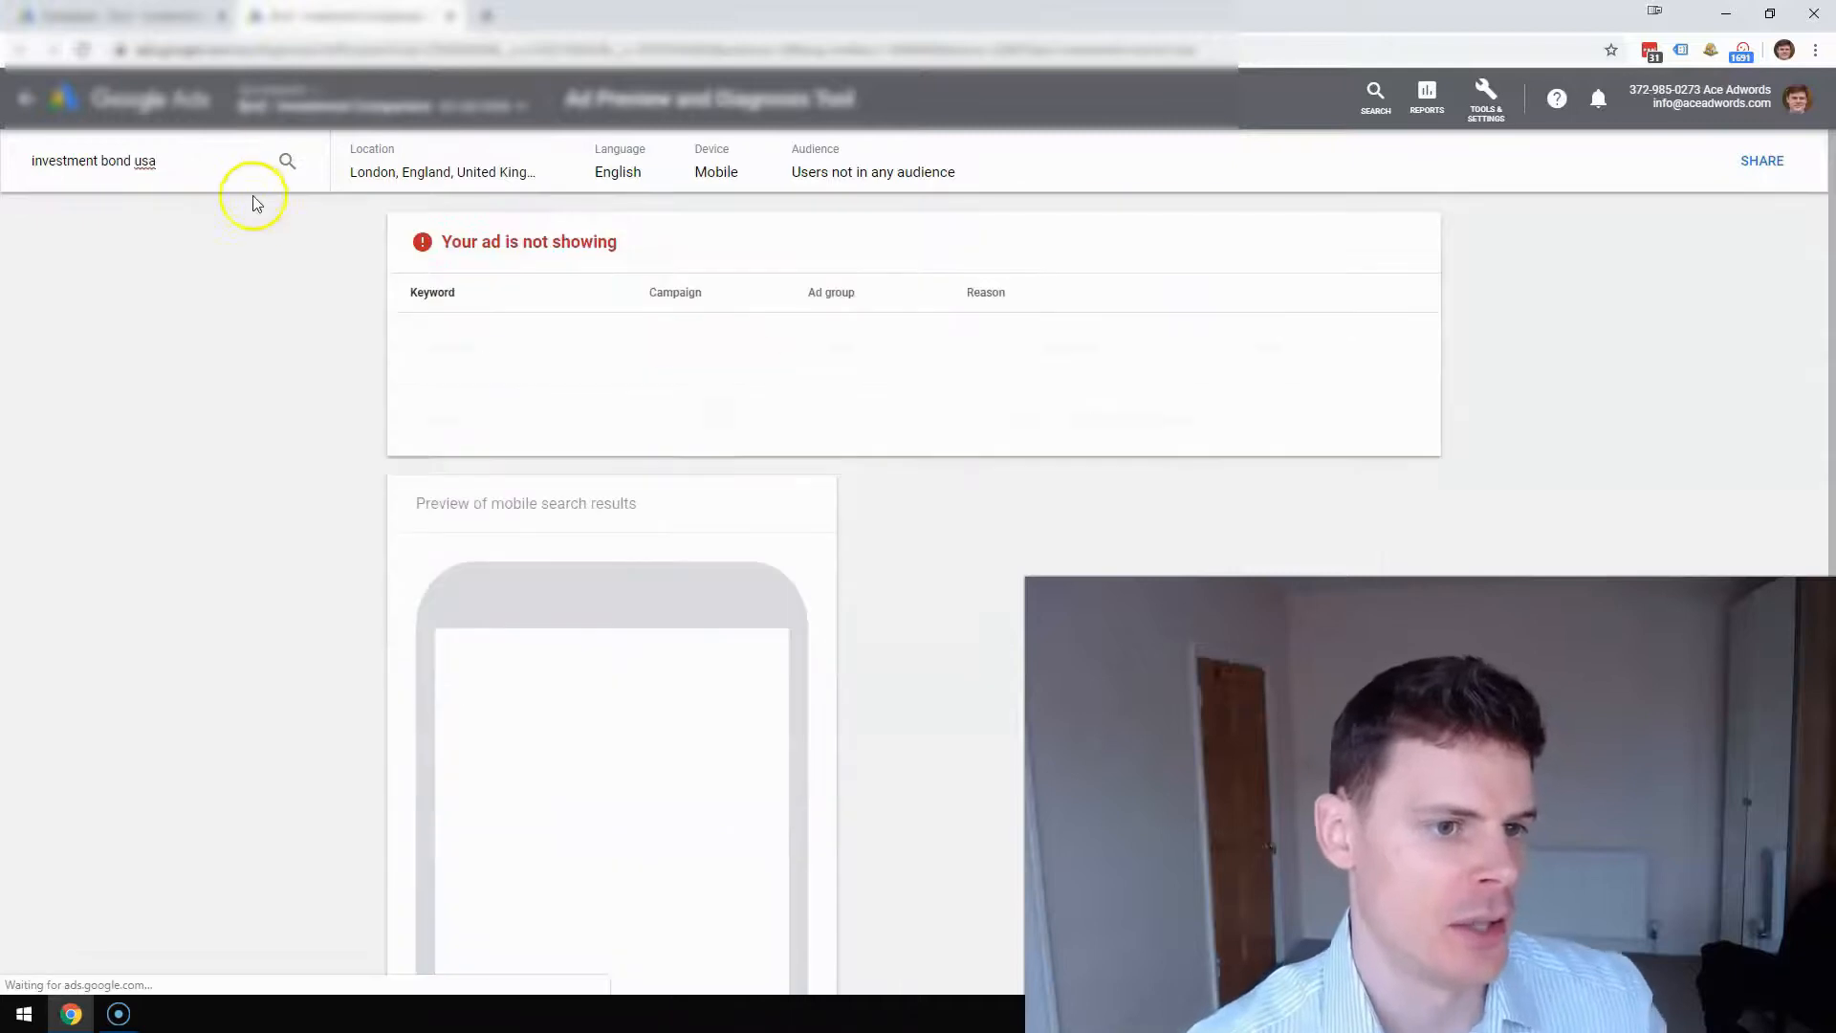
Run the diagnosis for the search term 'investment bond usa'.
click(287, 161)
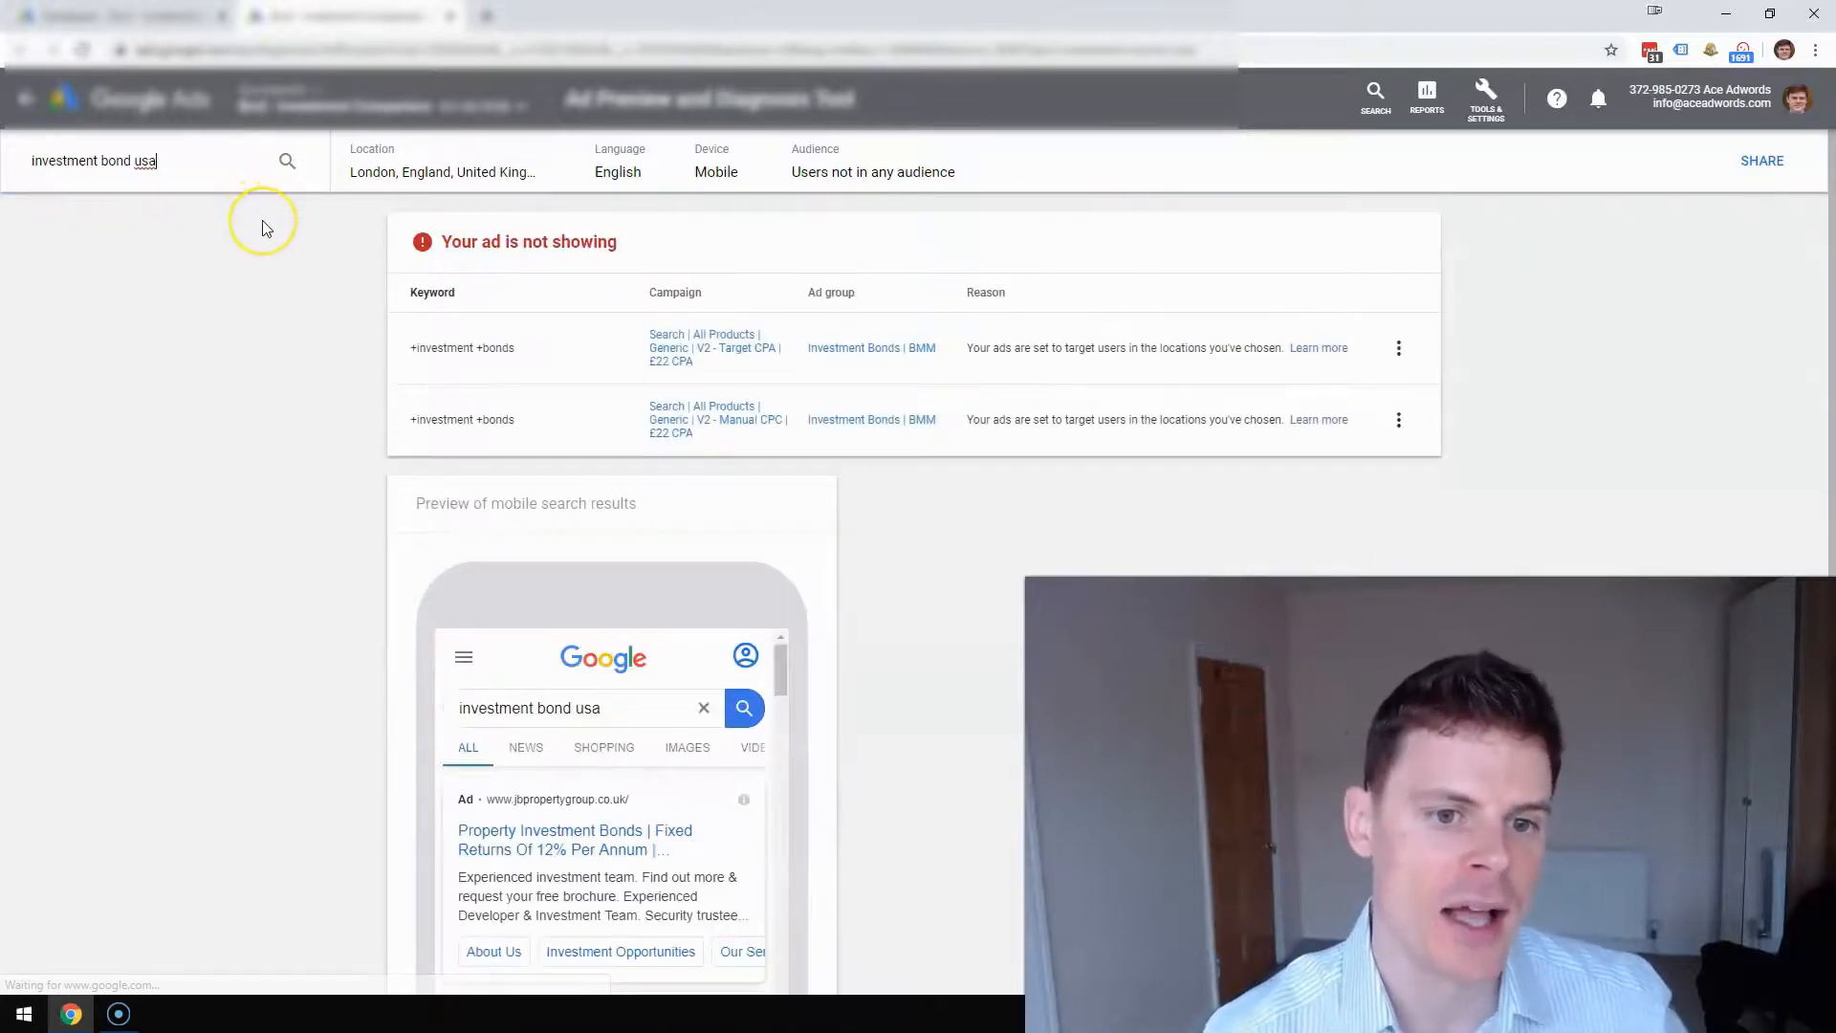